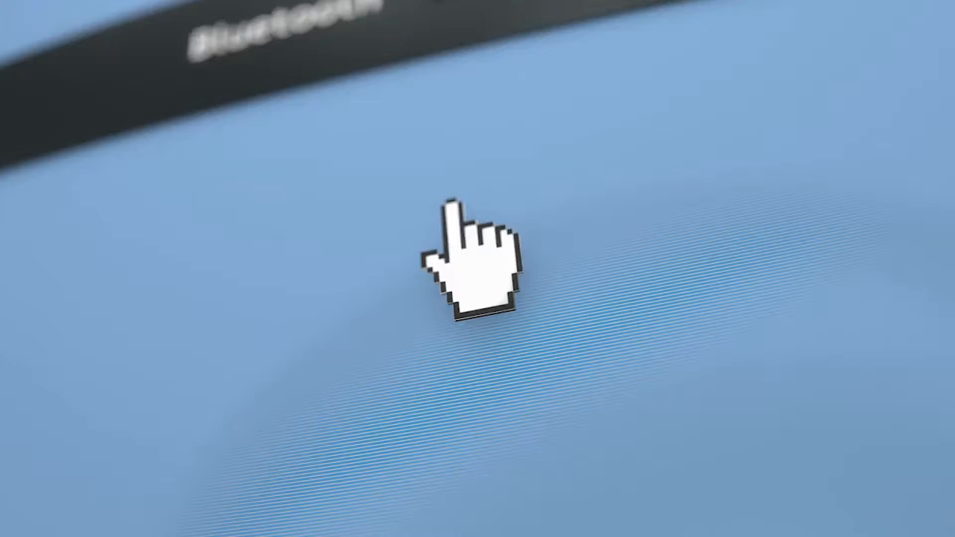
# Step through the stock Bluetooth toggle animation from ON to OFF
pyautogui.click(590, 201)
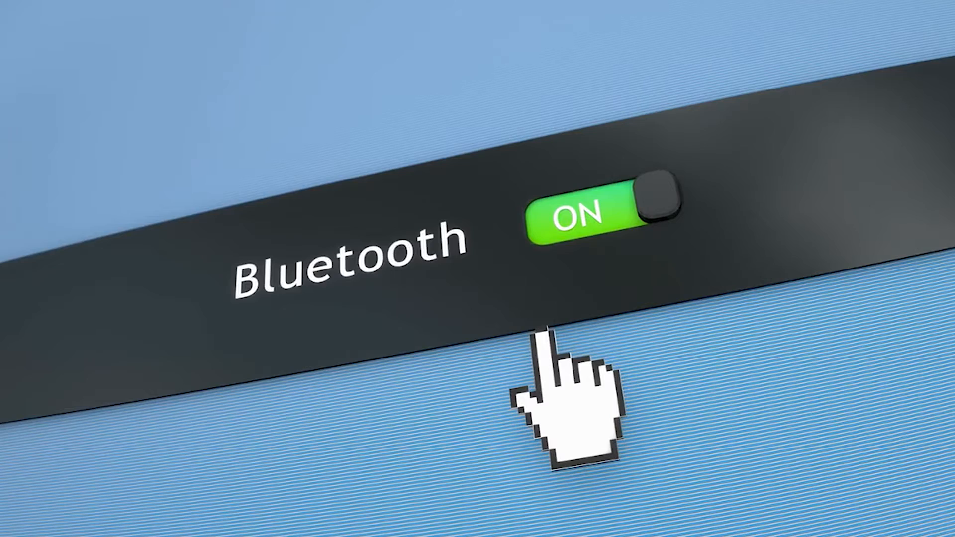
pyautogui.click(585, 213)
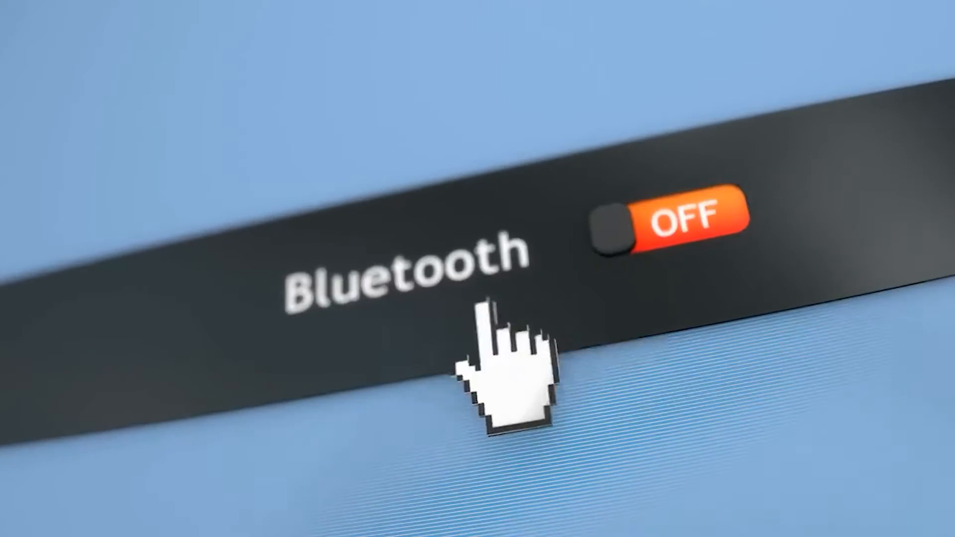
pyautogui.click(663, 226)
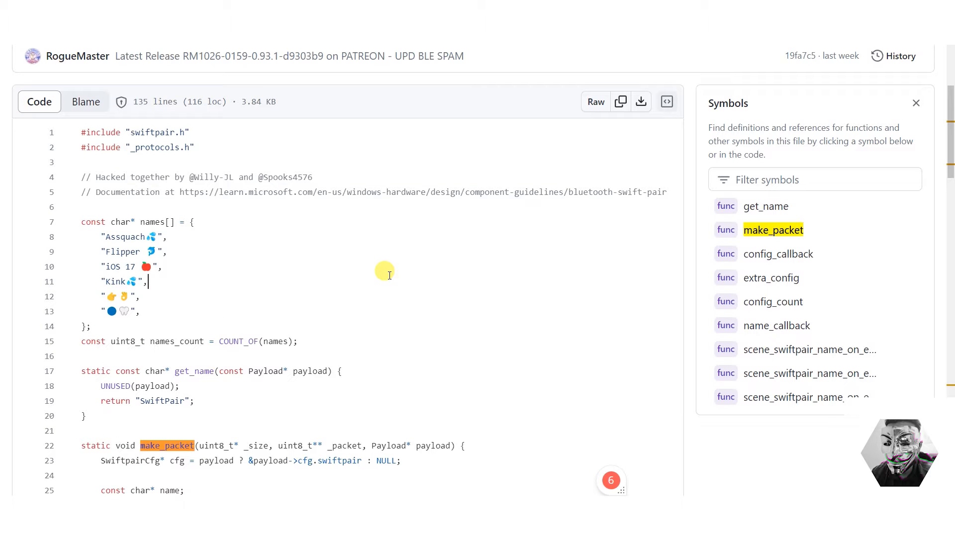
pyautogui.moveTo(276, 283)
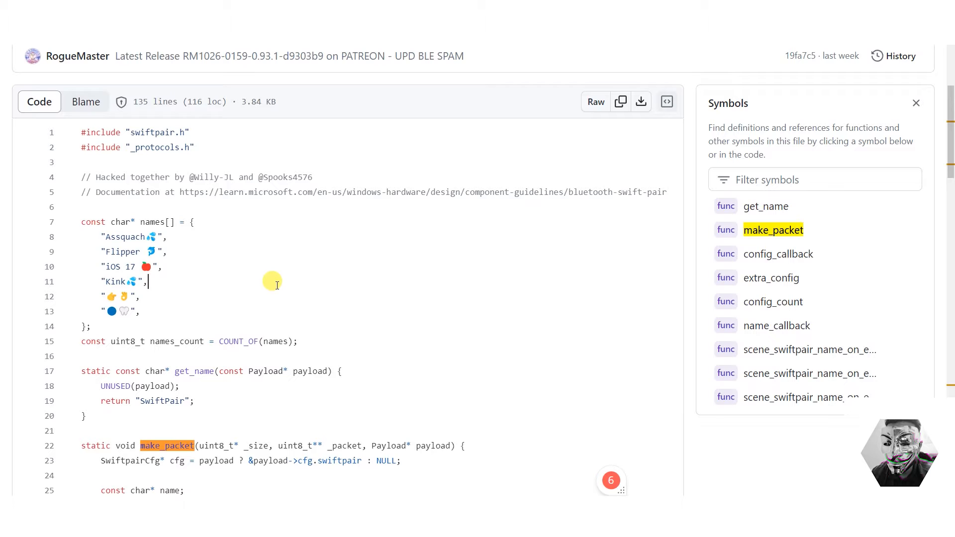
pyautogui.moveTo(275, 282)
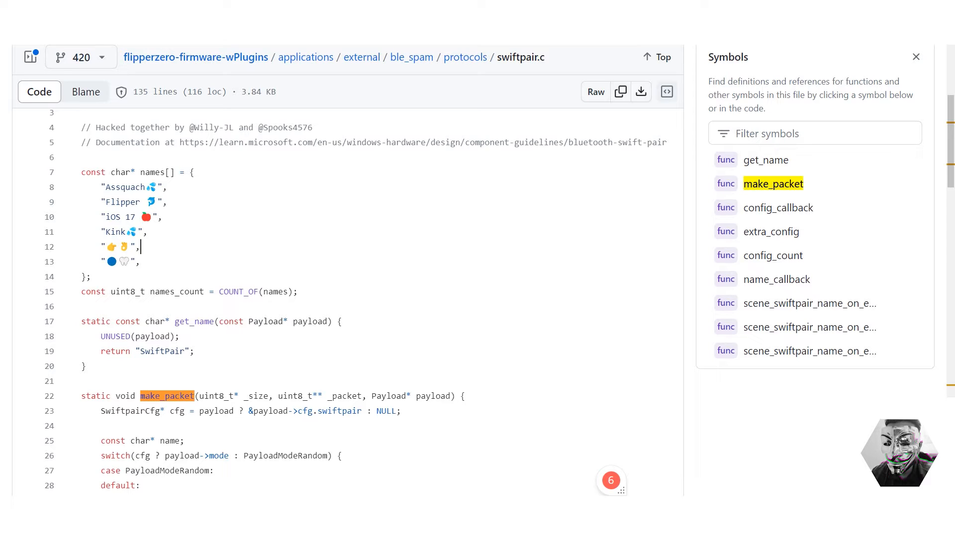
pyautogui.scroll(-3)
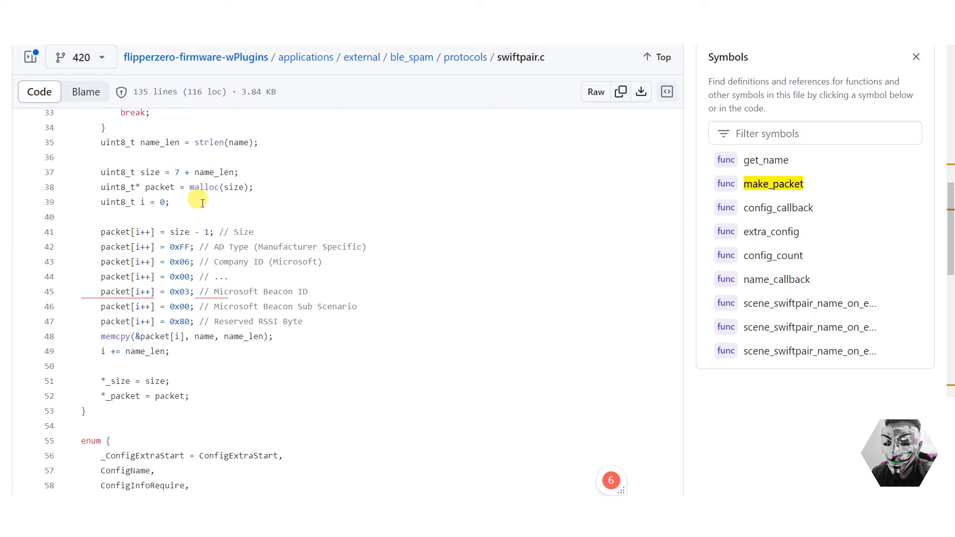
pyautogui.moveTo(261, 233)
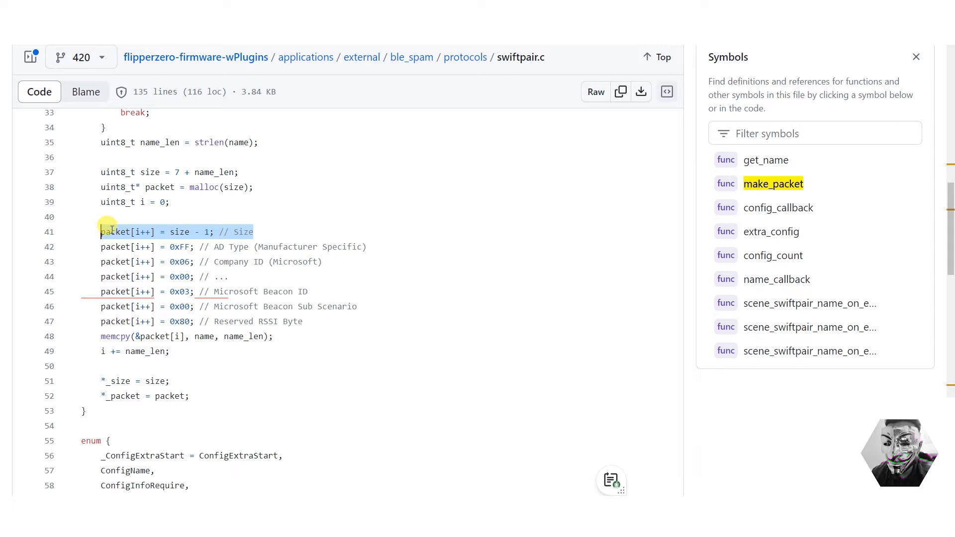
pyautogui.scroll(-3)
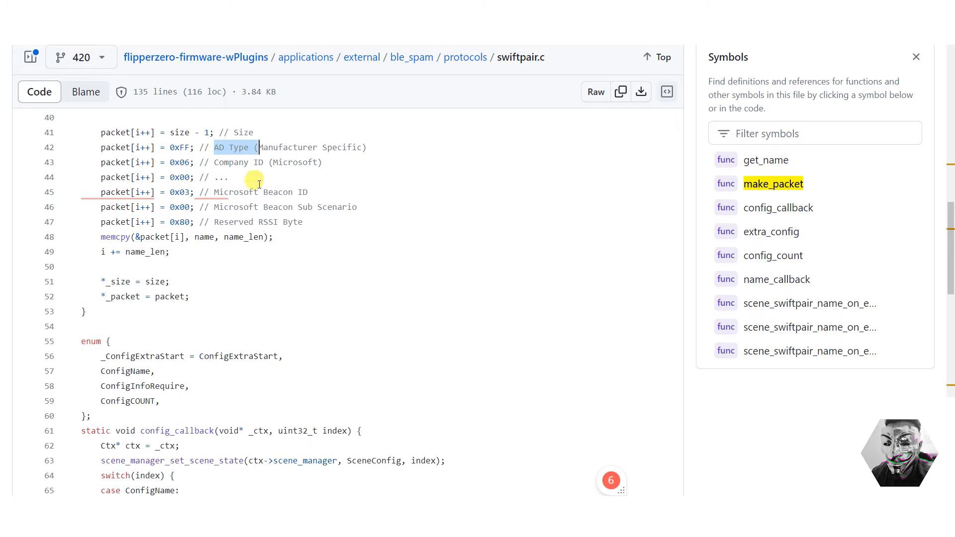
pyautogui.scroll(3)
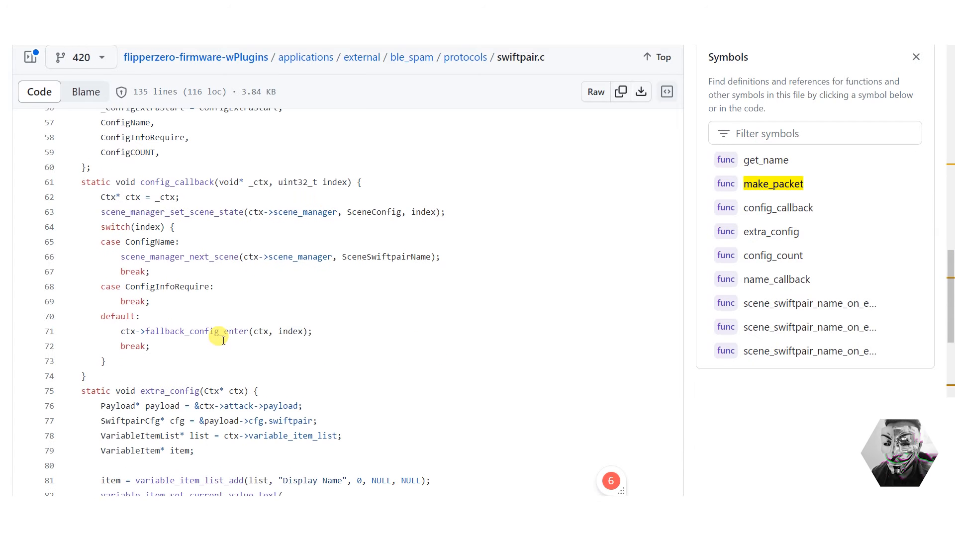
pyautogui.scroll(-3)
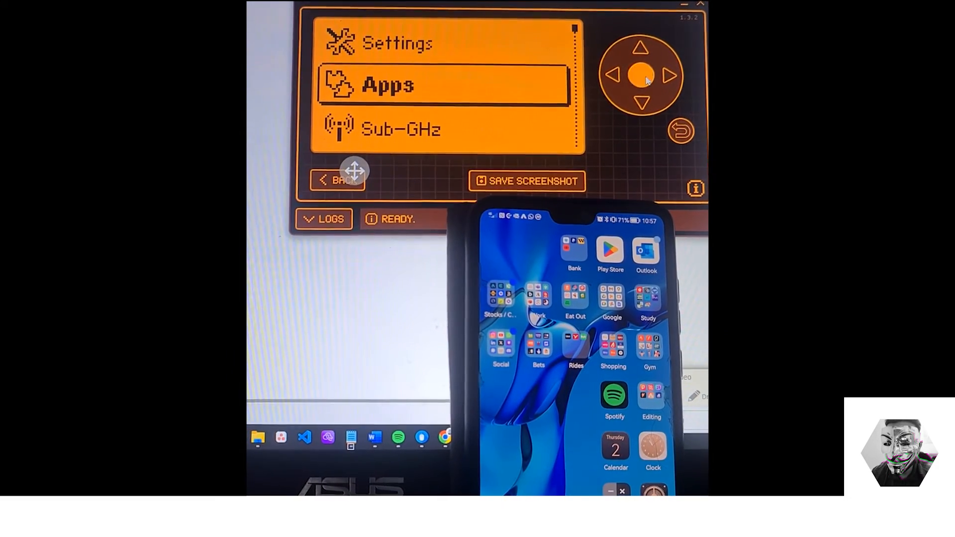
# Launch BLE Spam from the Flipper's Bluetooth apps list, reaching its help screen
pyautogui.click(642, 77)
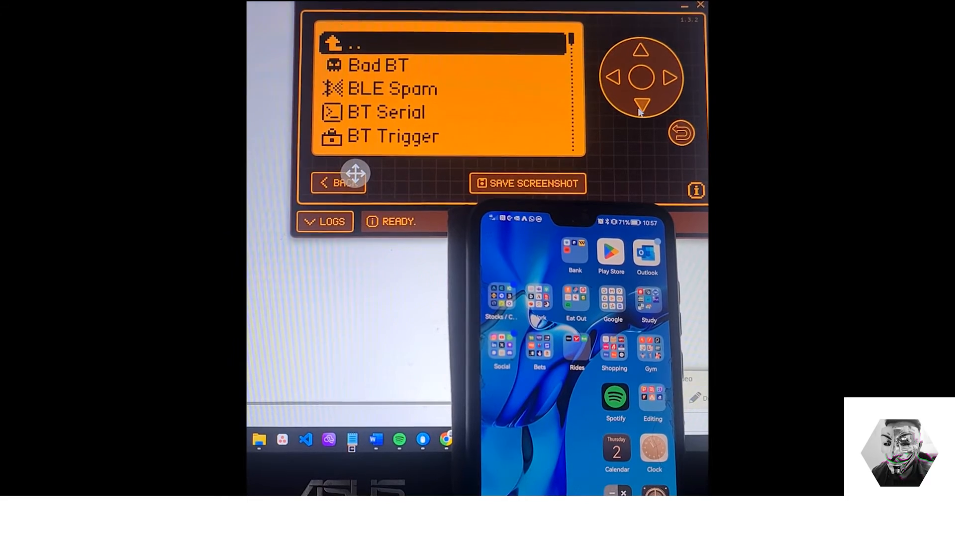
pyautogui.click(640, 103)
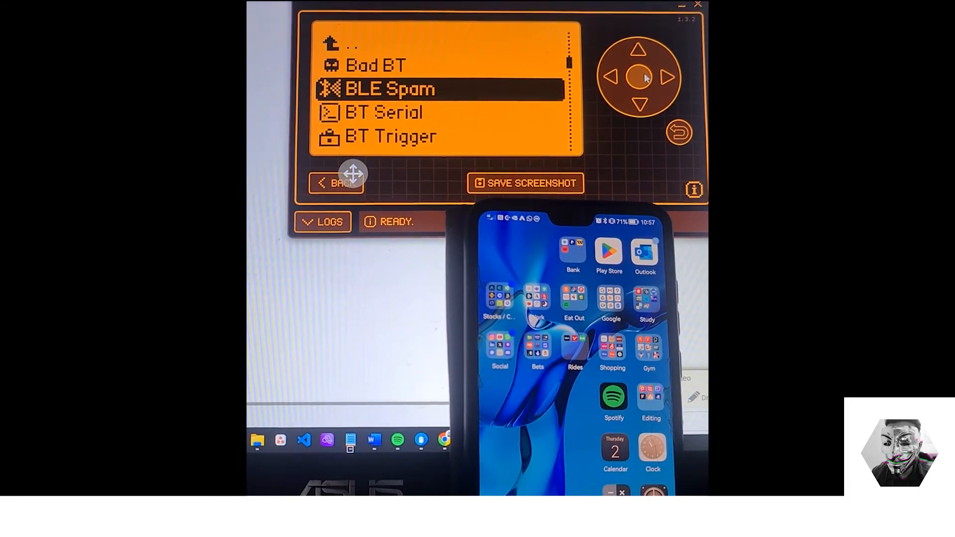
pyautogui.click(638, 75)
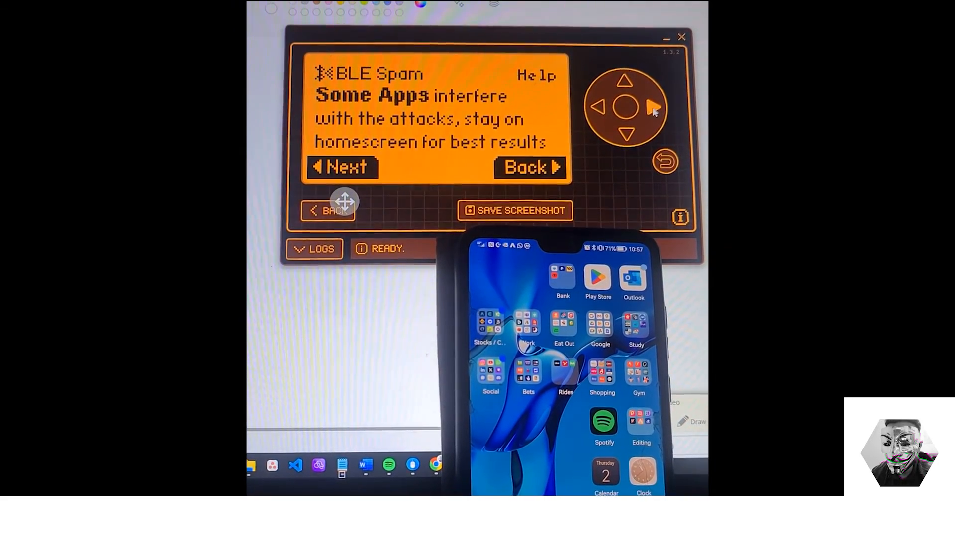
# Page BLE Spam from the help screen through attacks 01/08 to 06/08, Samsung Buds Popup
pyautogui.click(652, 108)
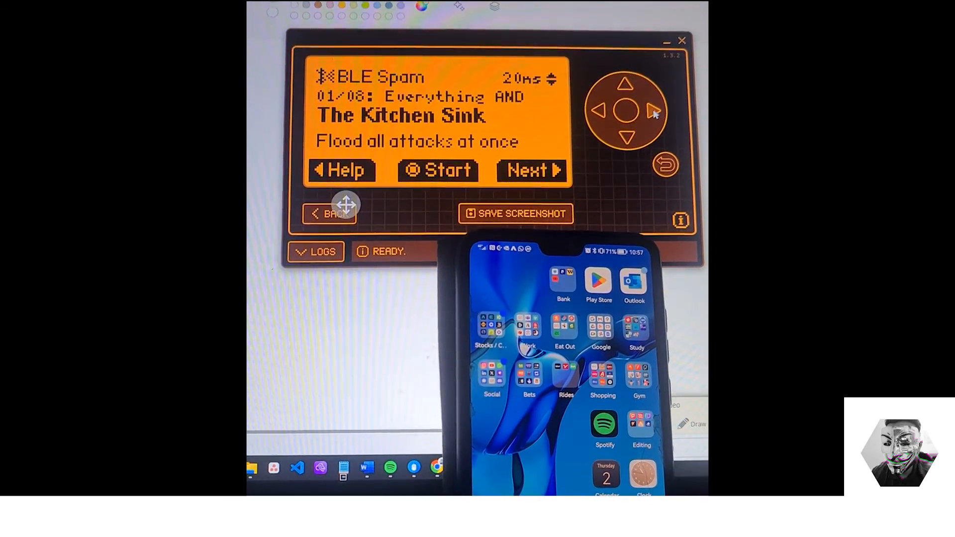
pyautogui.click(530, 170)
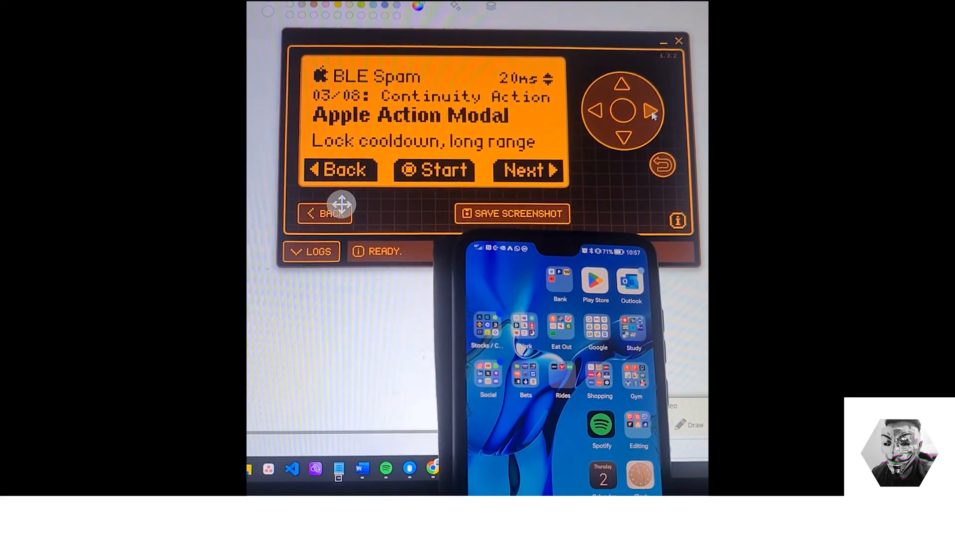
pyautogui.click(527, 171)
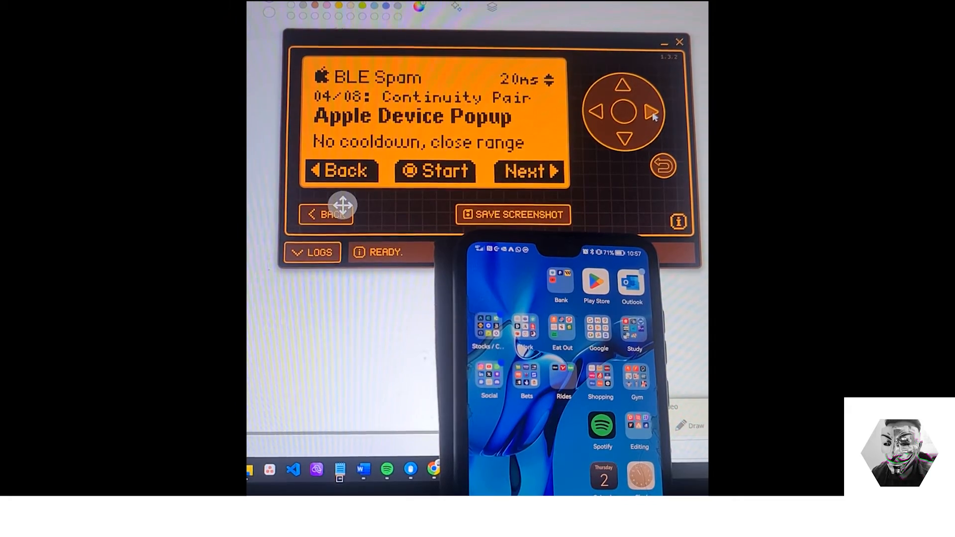
pyautogui.click(528, 172)
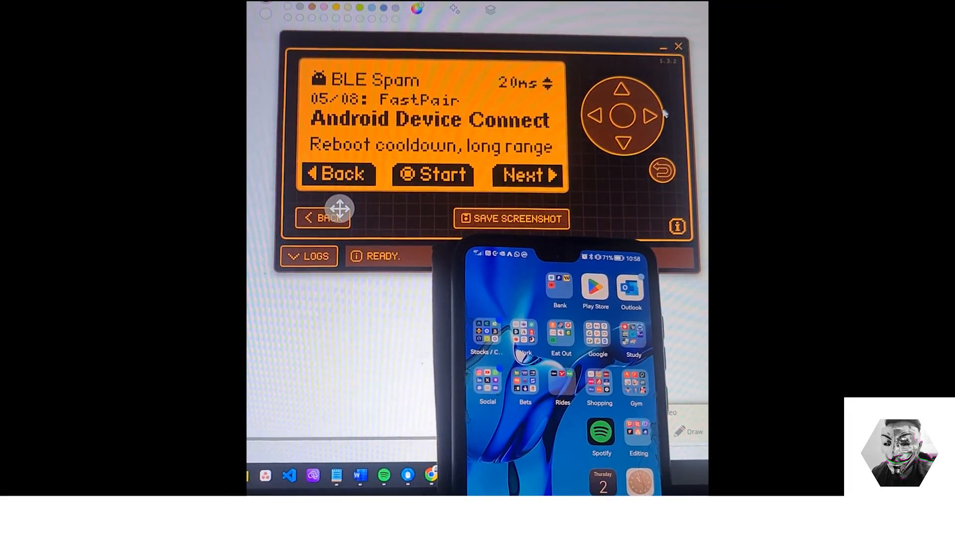
pyautogui.click(525, 176)
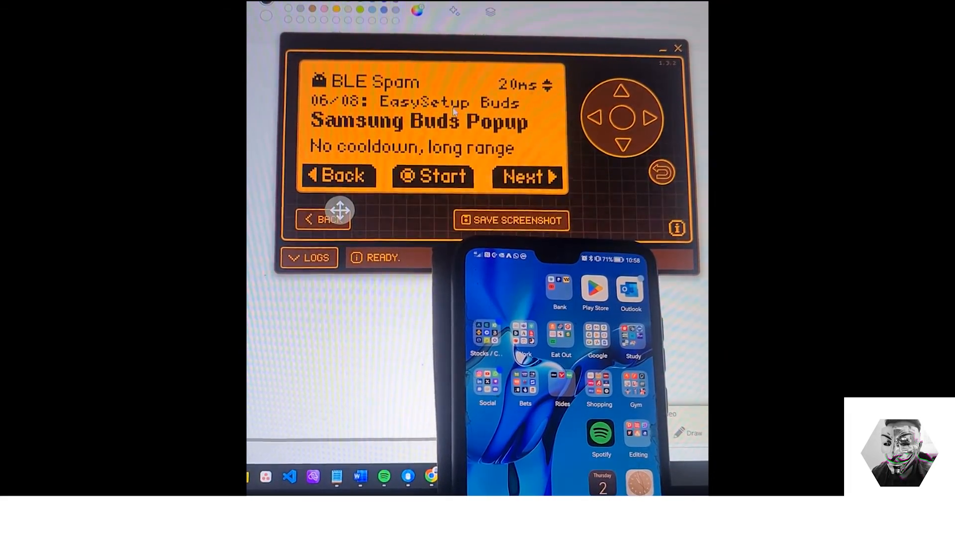
pyautogui.click(526, 177)
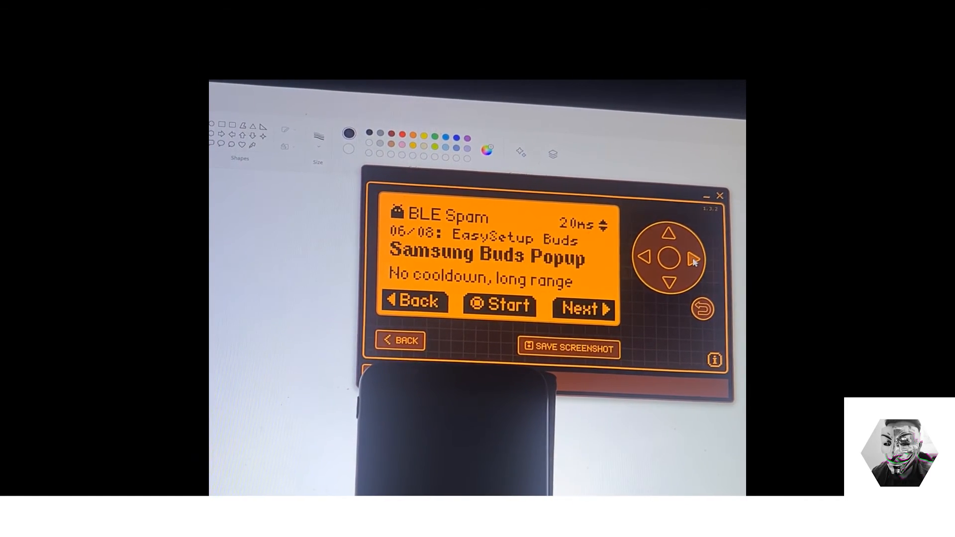
# Reach attack 08/08 SwiftPair Windows Device Found and start it
pyautogui.click(578, 307)
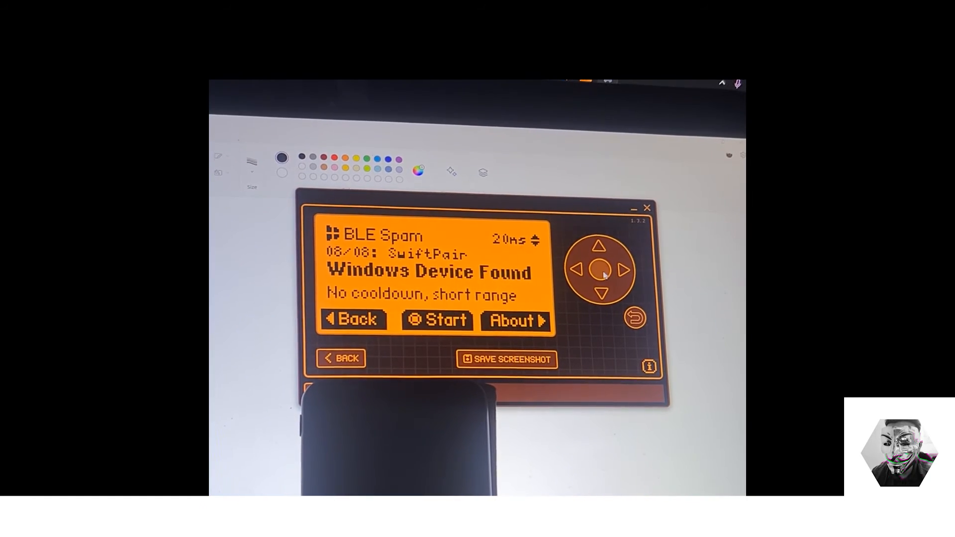
pyautogui.click(436, 320)
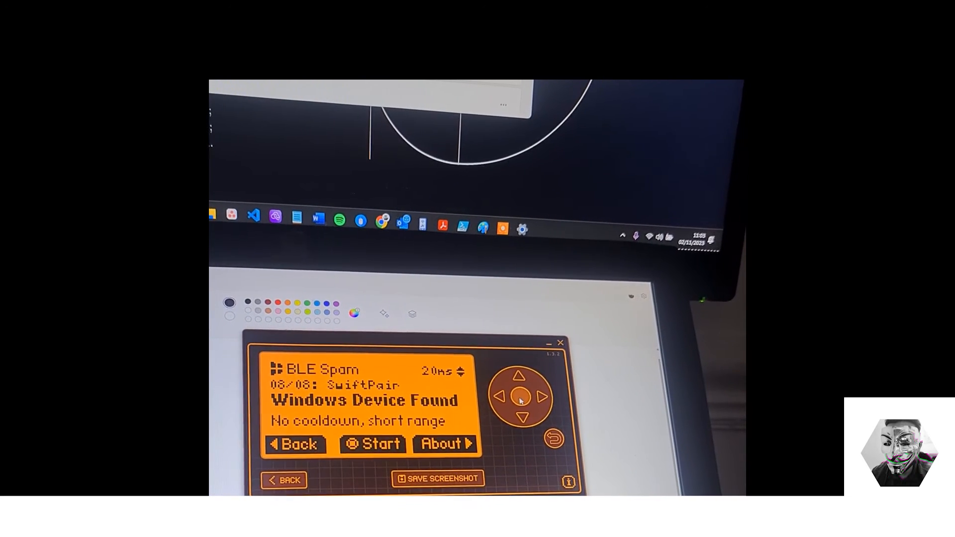
pyautogui.click(372, 443)
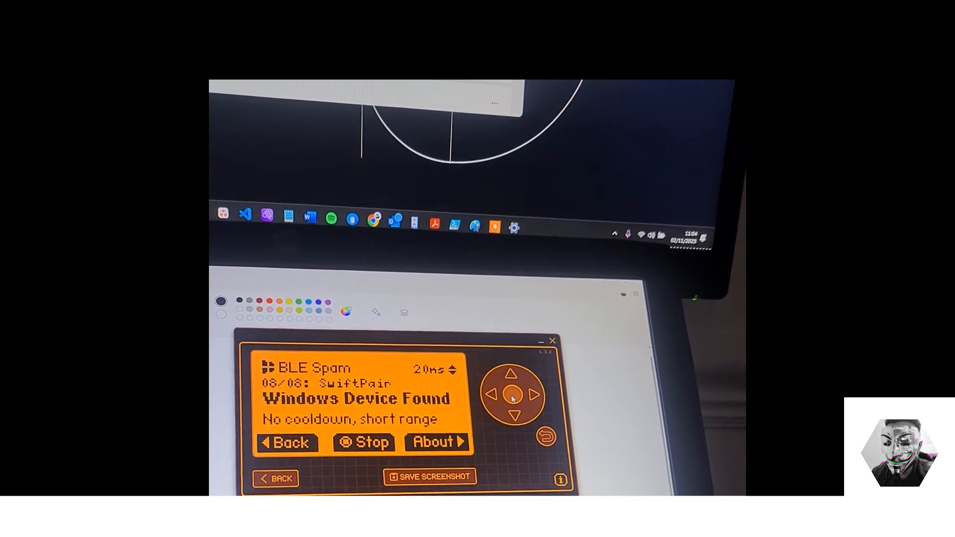